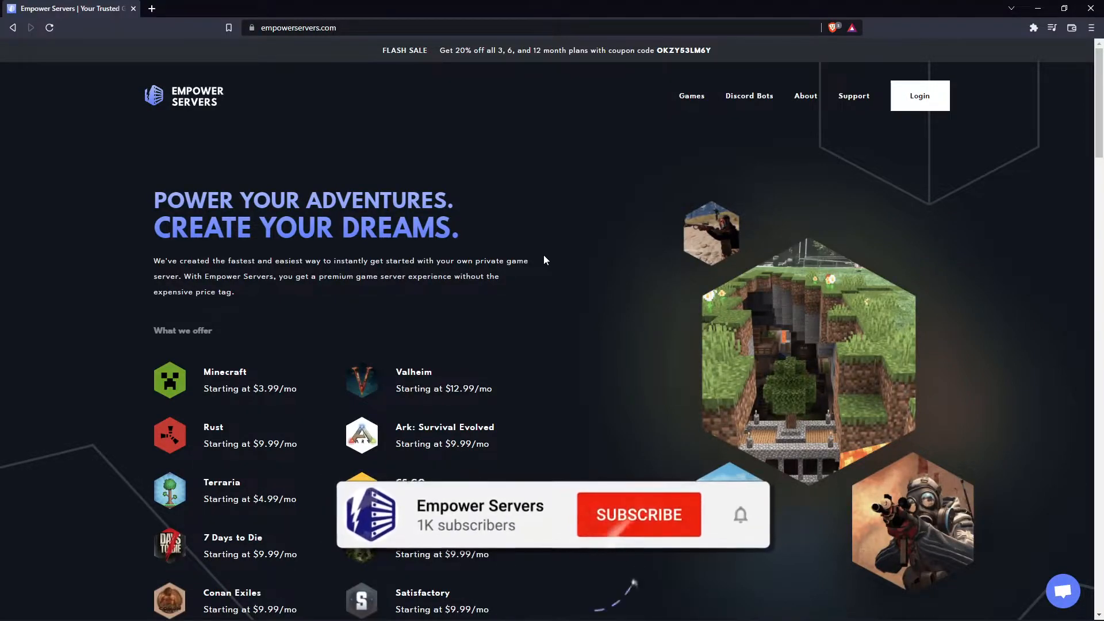
Log into the control panel and show the Minecraft Java Tutorial server's files with its paper-1.18.2-237.jar
click(640, 514)
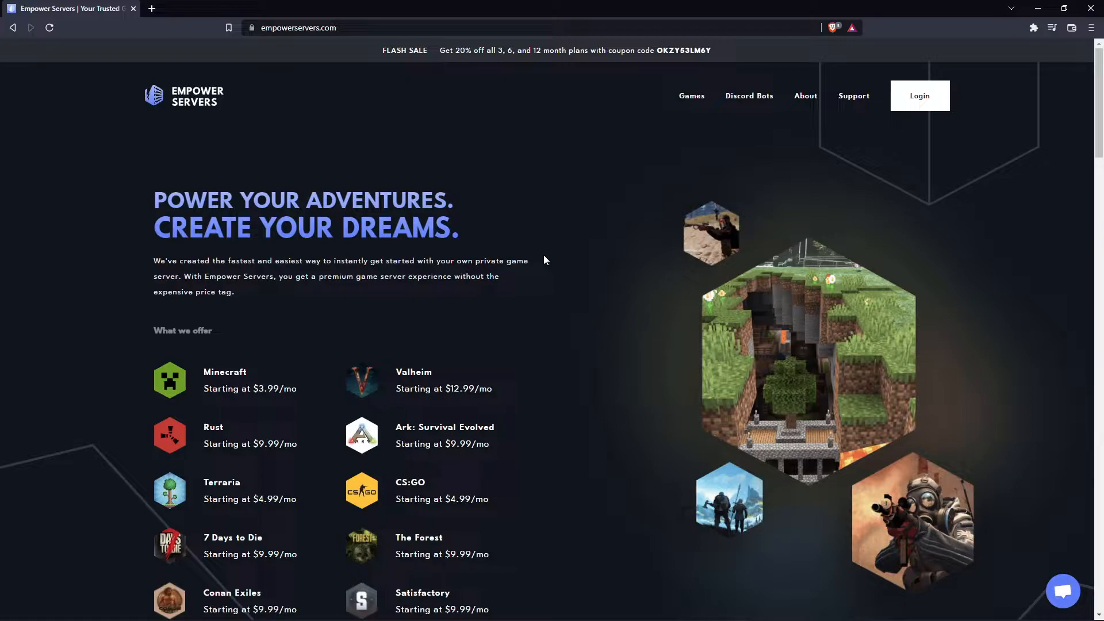
mouse_move(950, 272)
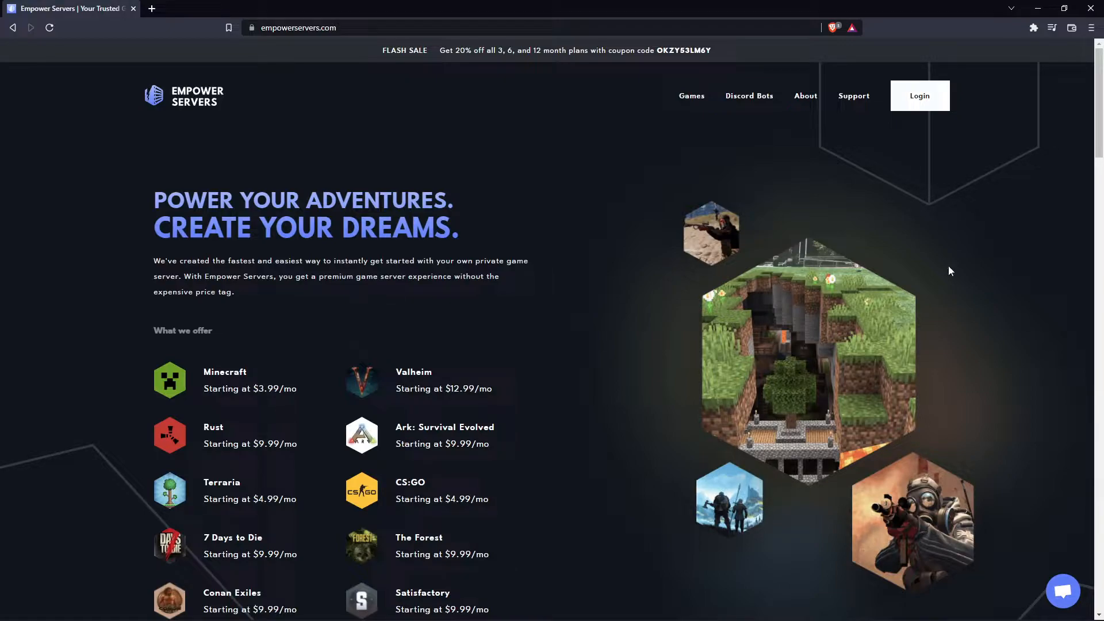
click(921, 96)
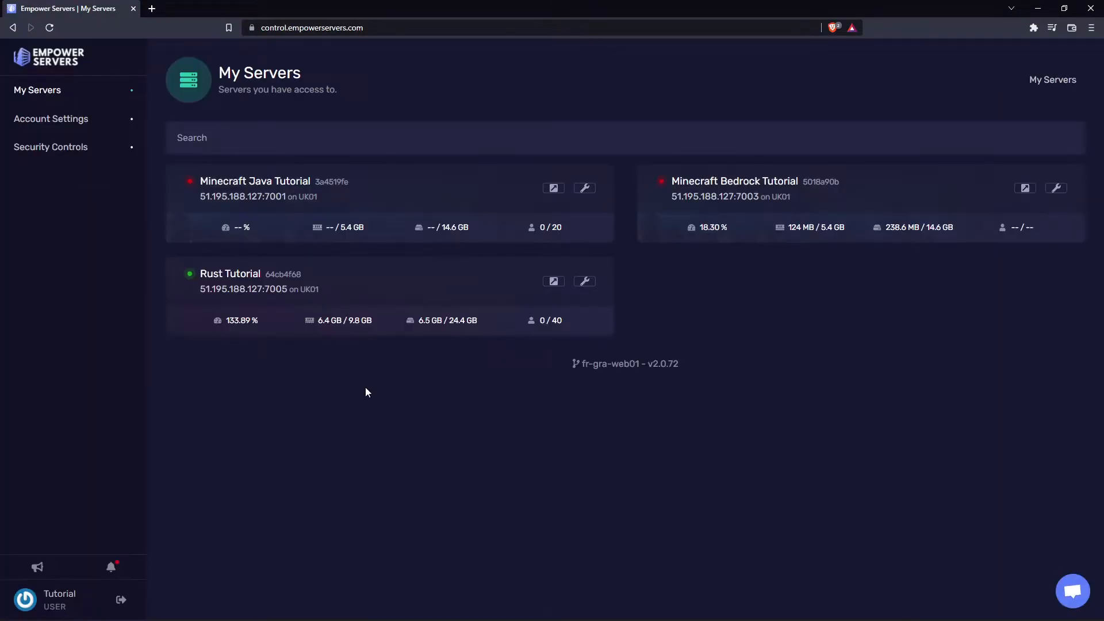
mouse_move(274, 185)
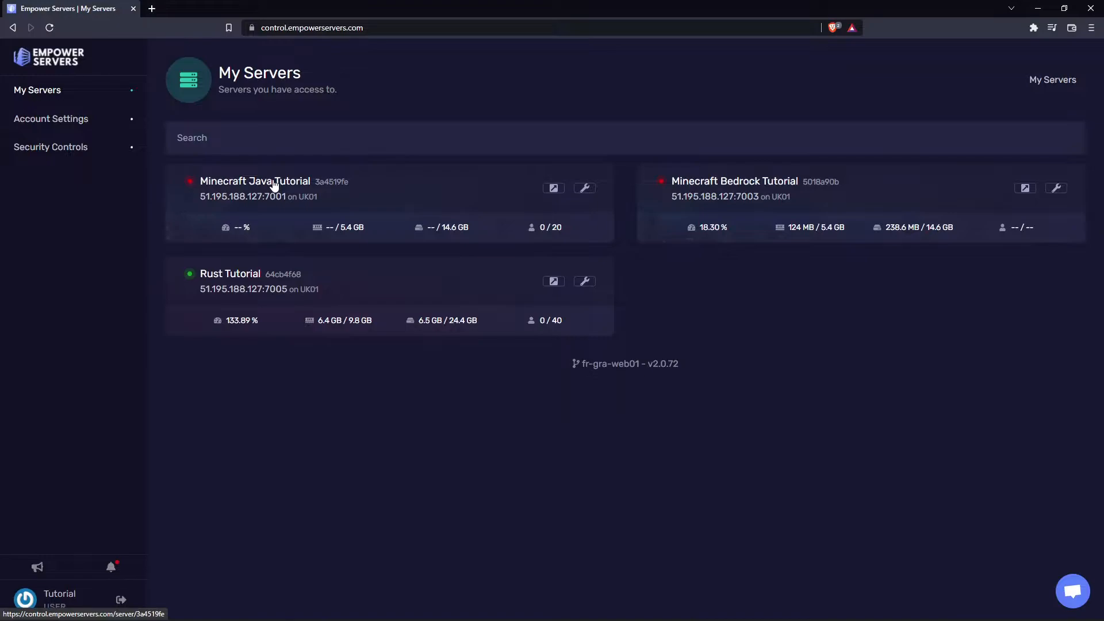
click(255, 182)
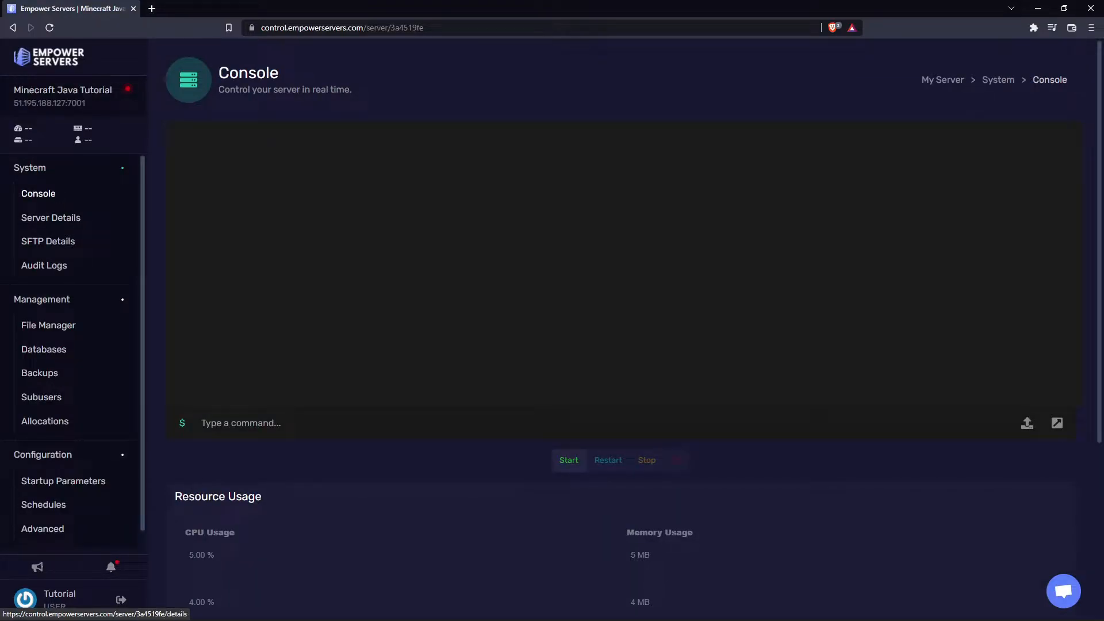
click(48, 325)
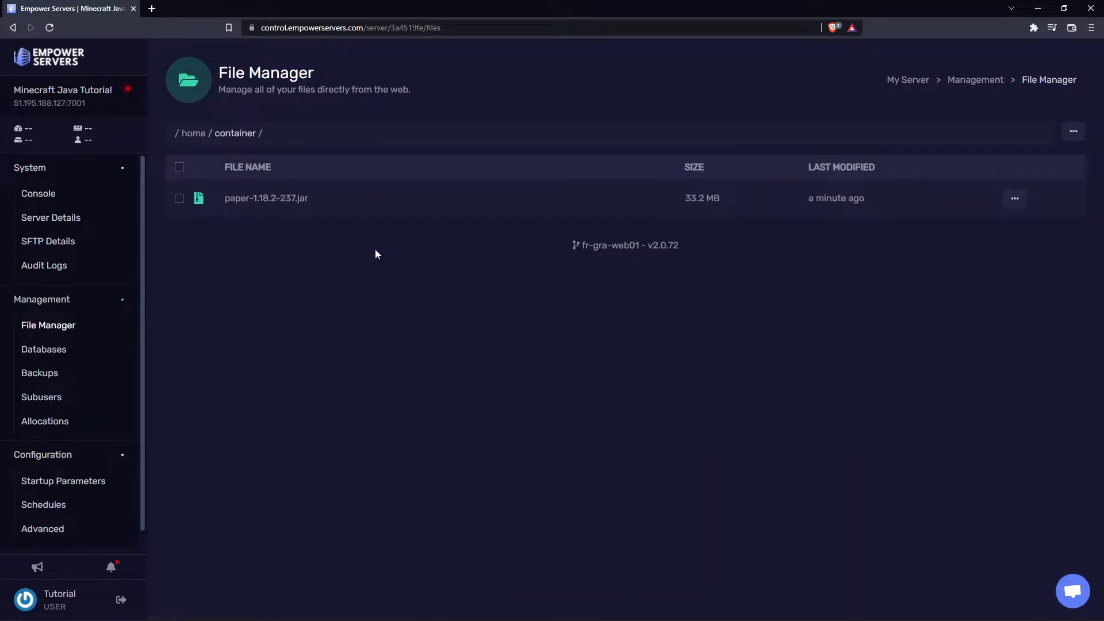
mouse_move(48, 198)
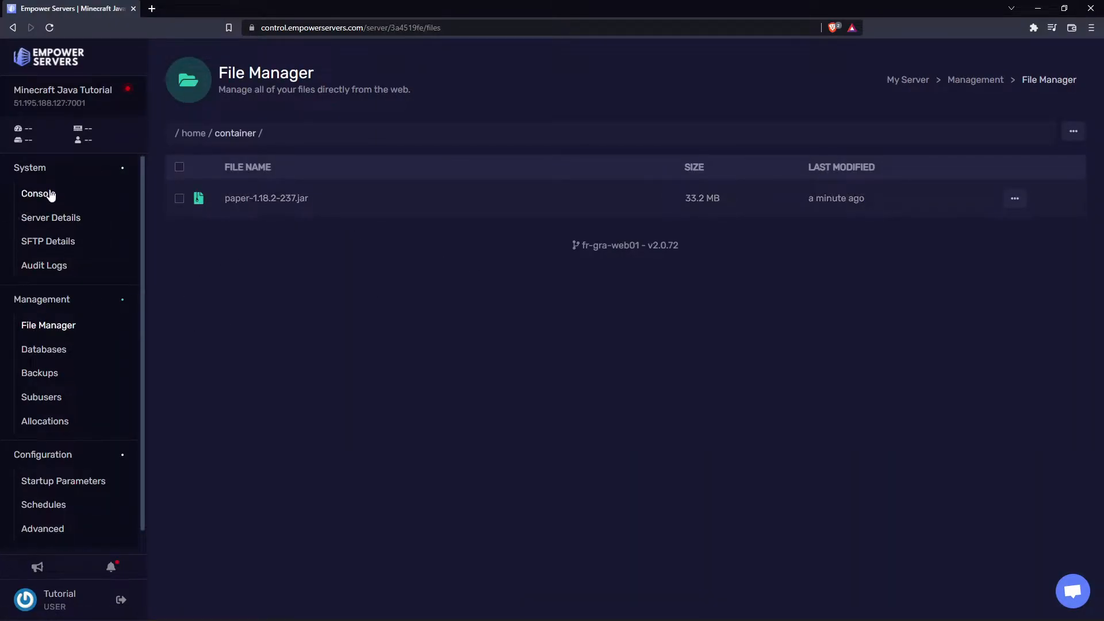
Start the server from the Console and accept the Mojang EULA so Paper 1.18.2 runs
click(38, 193)
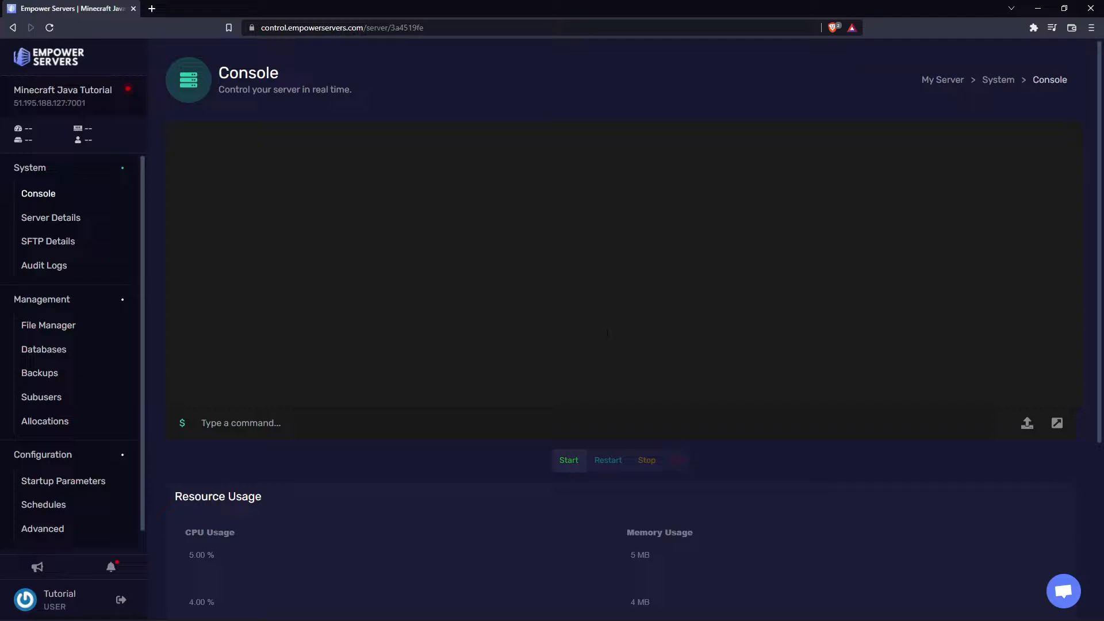
click(568, 460)
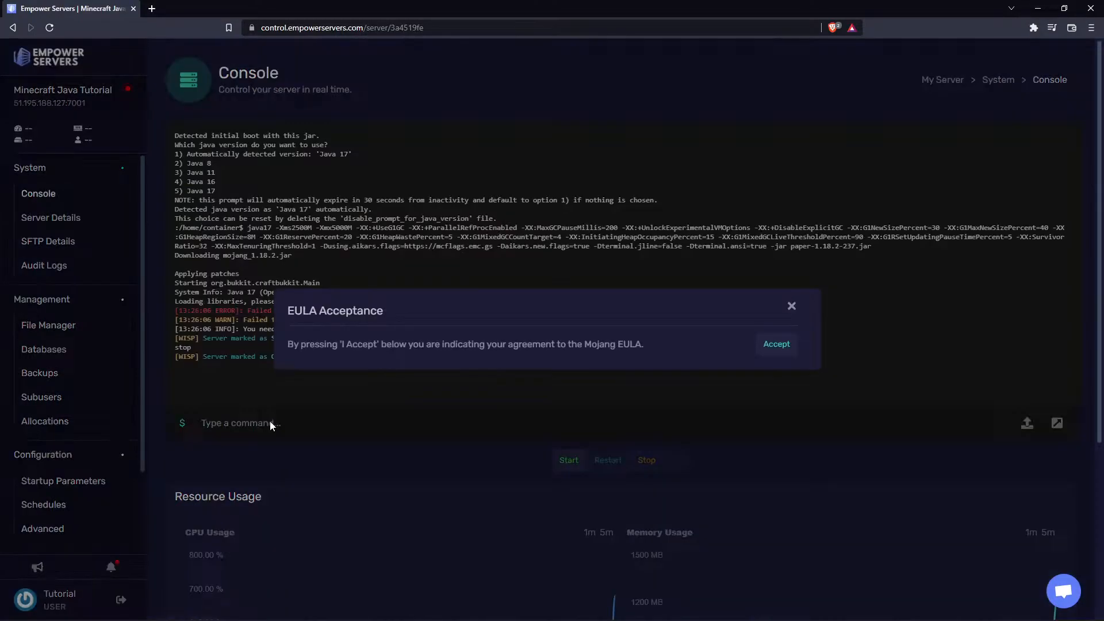
mouse_move(775, 340)
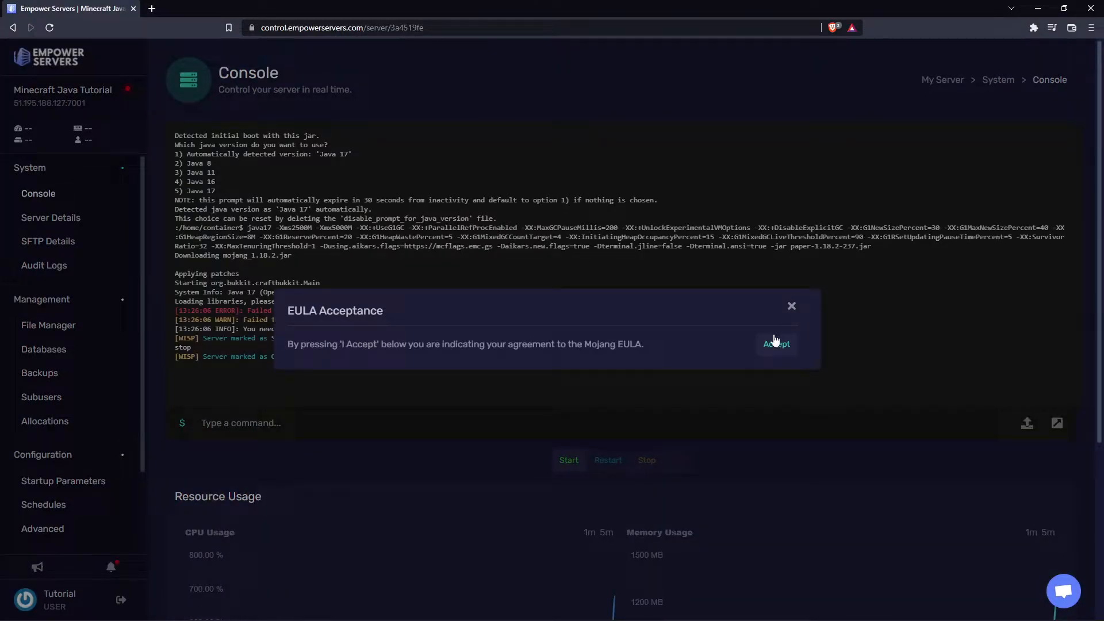
click(776, 344)
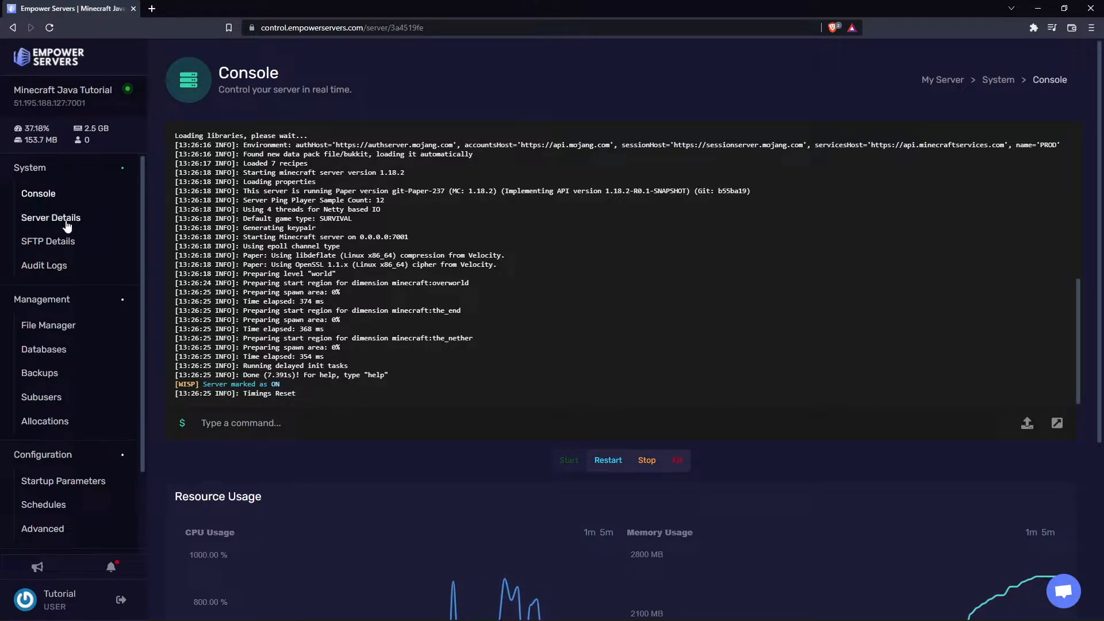
View Server Details and copy the IP 51.195.188.127:7001, then return to the console
click(50, 217)
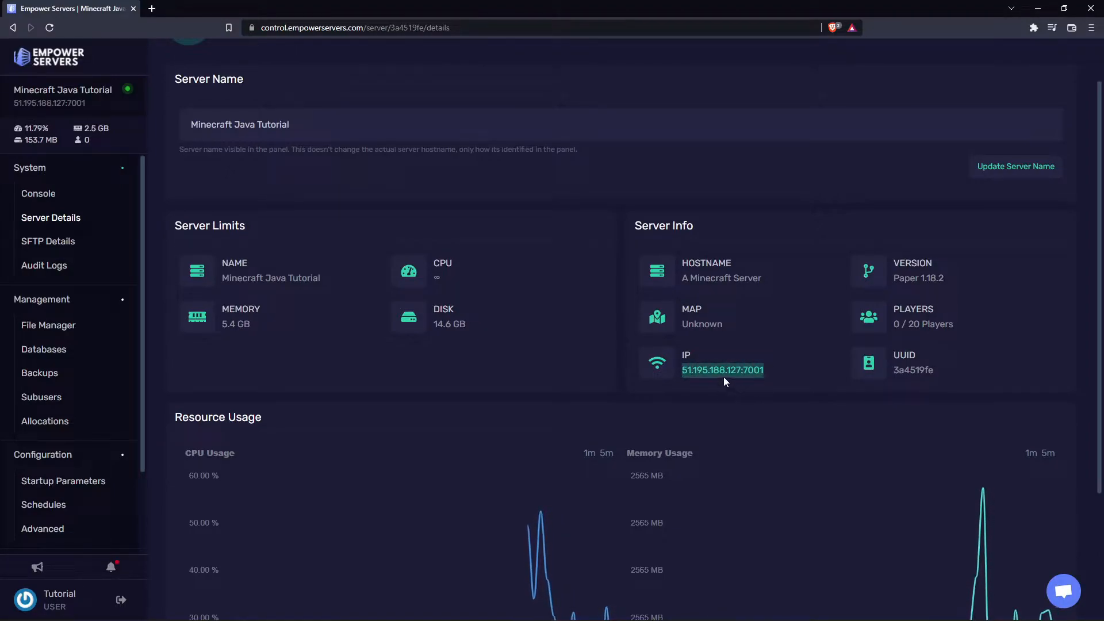
right_click(724, 371)
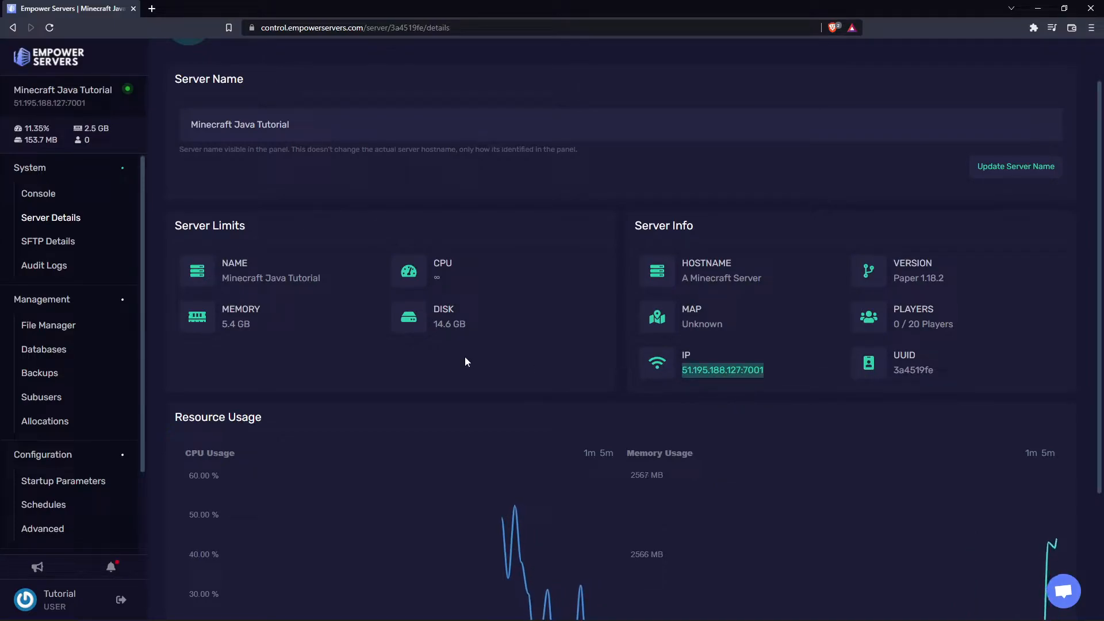
click(38, 193)
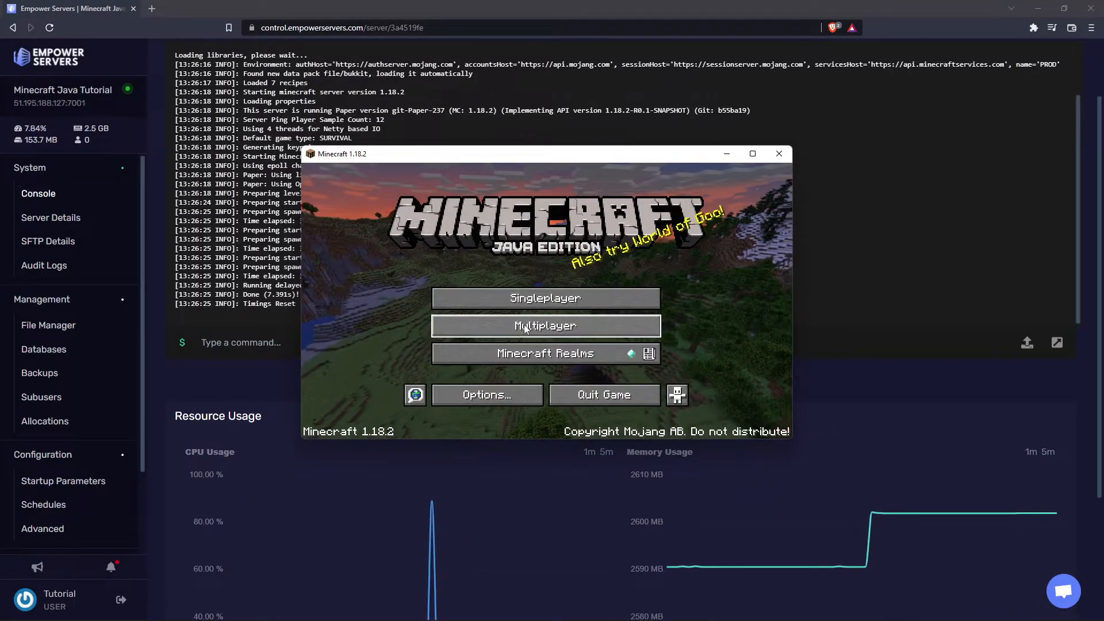
Add a multiplayer server at 51.195.188.127:7001 and join it
click(545, 326)
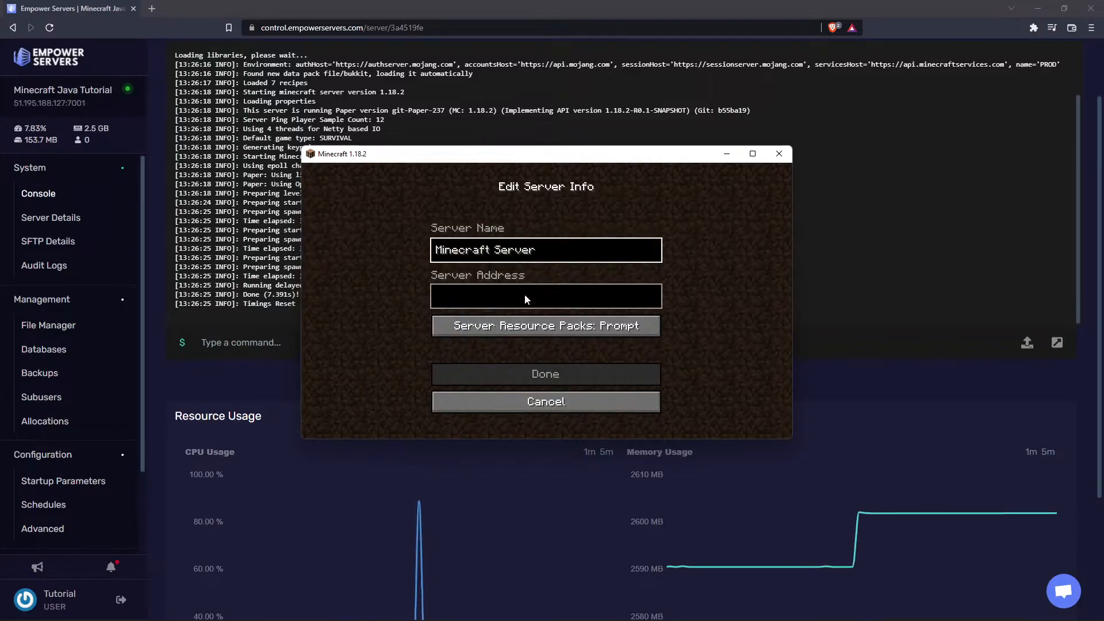
click(528, 296)
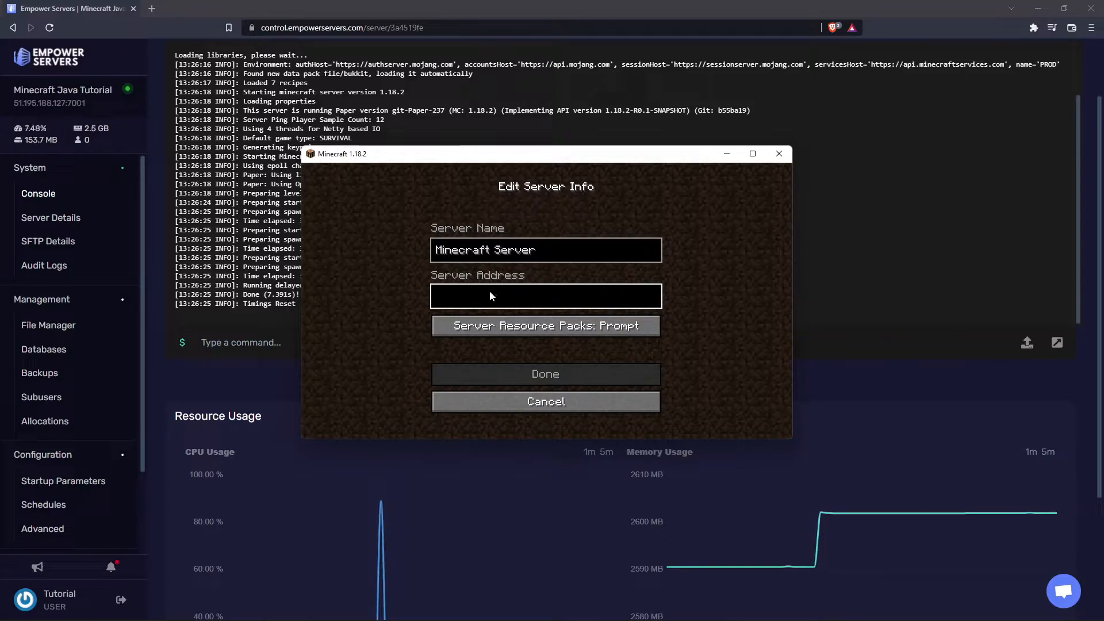
click(545, 295)
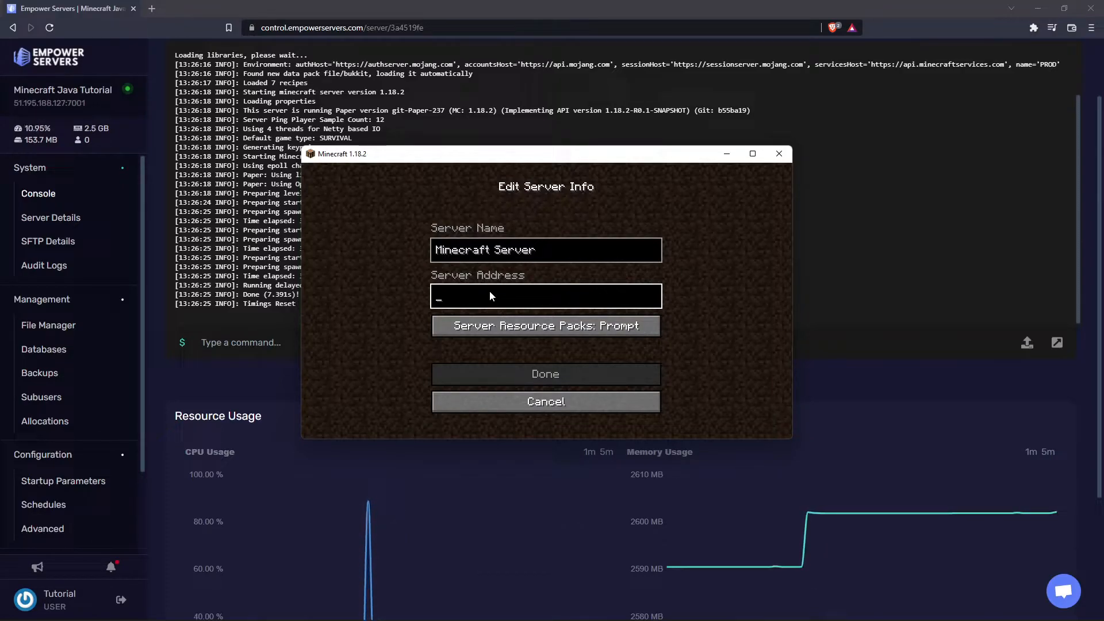
text(51.195.188.127:7001)
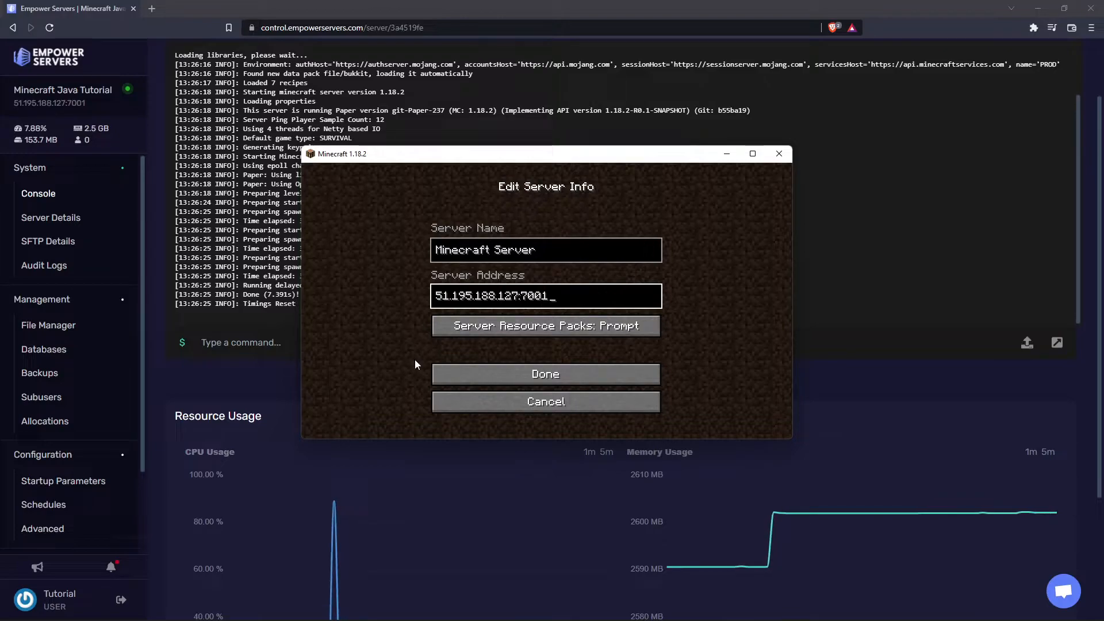
click(545, 373)
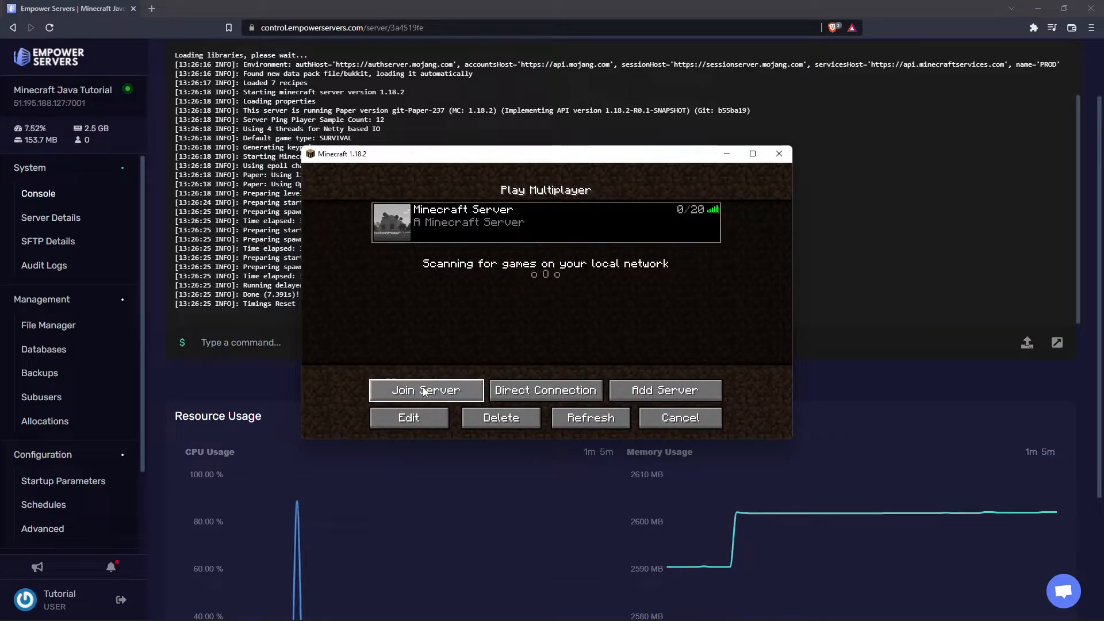
click(426, 390)
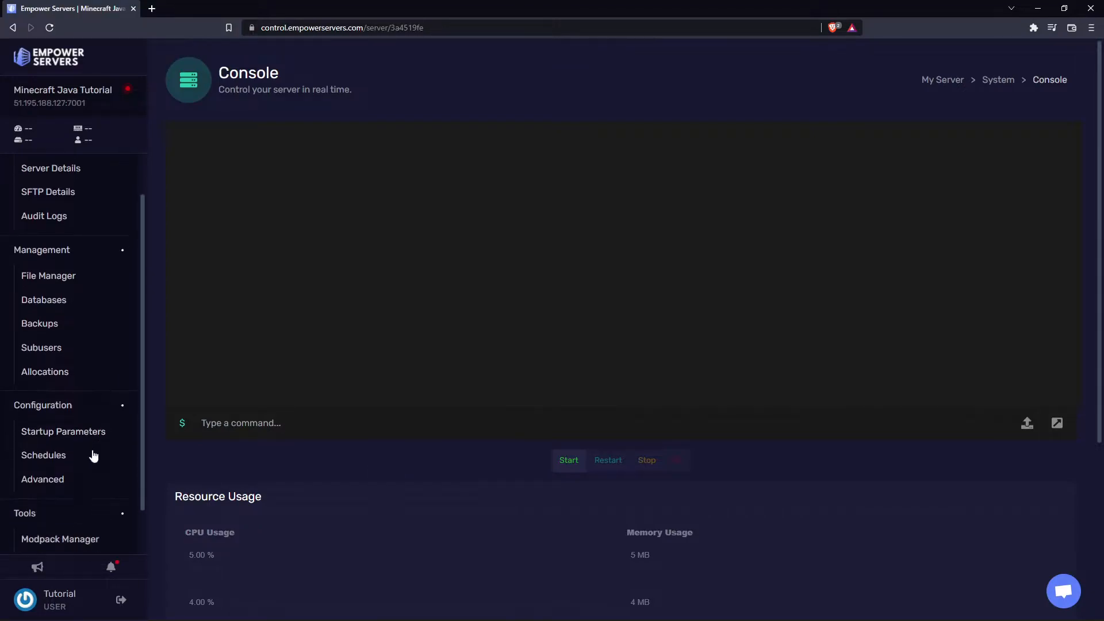
On the Advanced page install Paper version 1.17 with Format enabled to wipe existing files
click(42, 479)
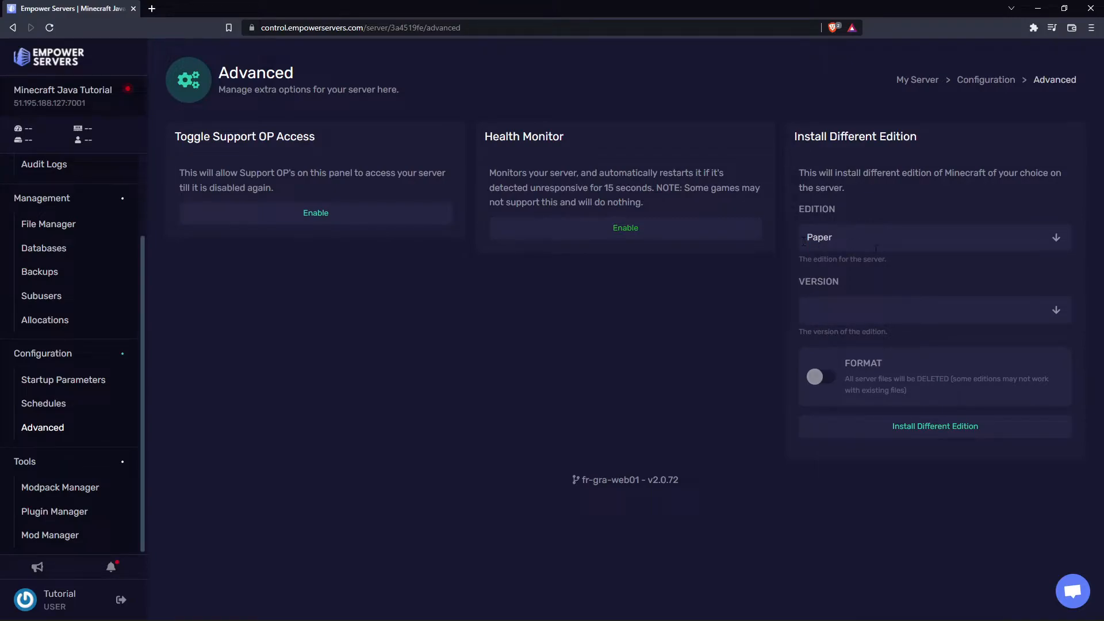
mouse_move(811, 276)
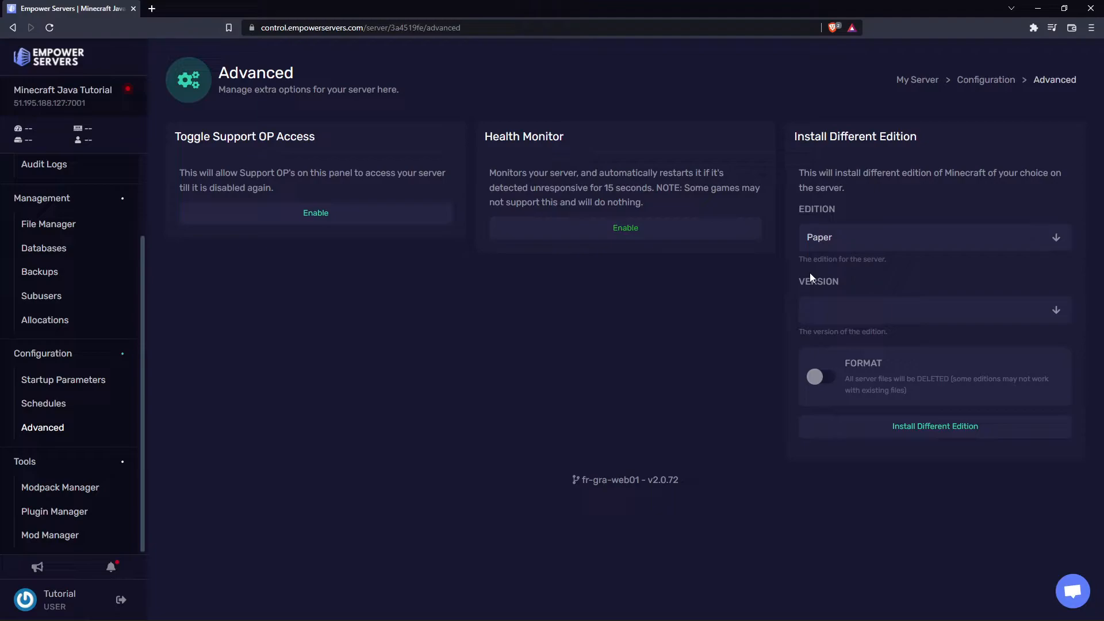
click(935, 310)
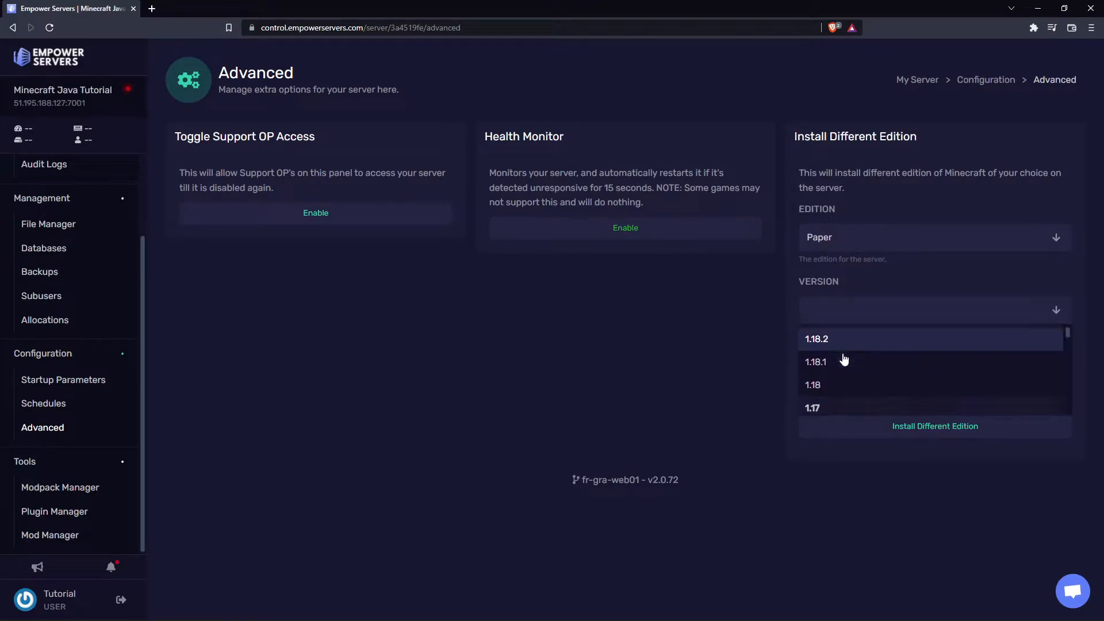
scroll(down, 3)
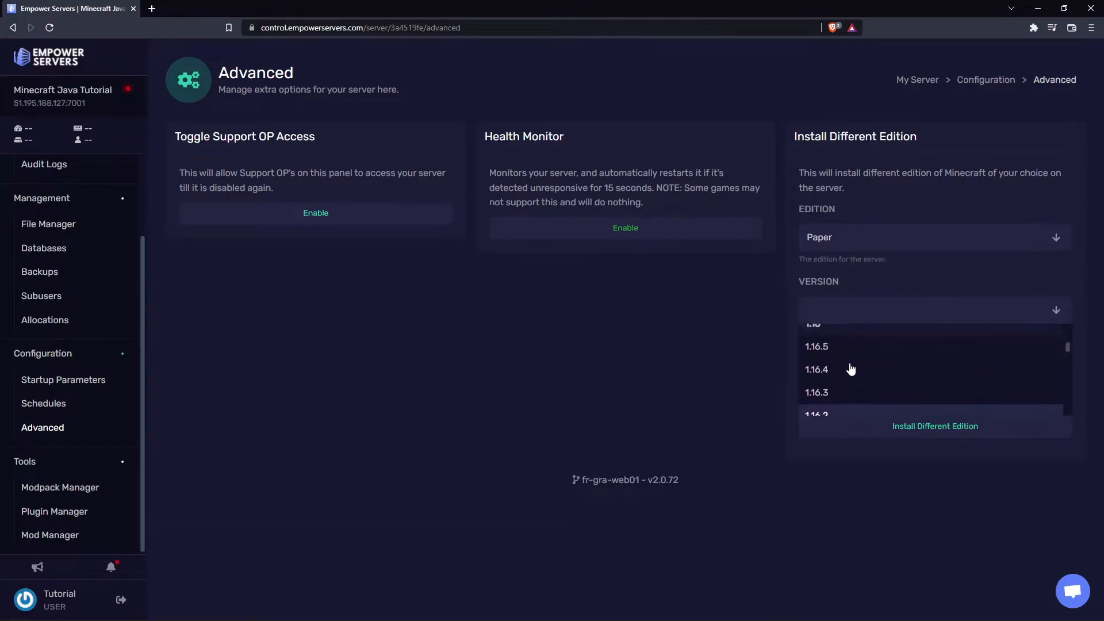
click(816, 309)
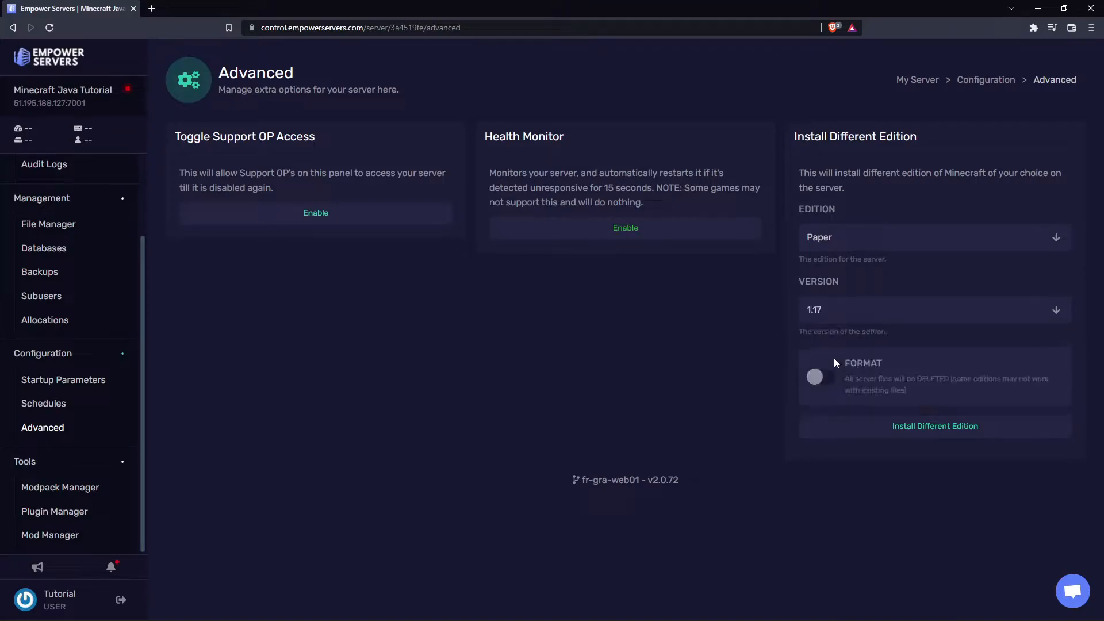
click(821, 376)
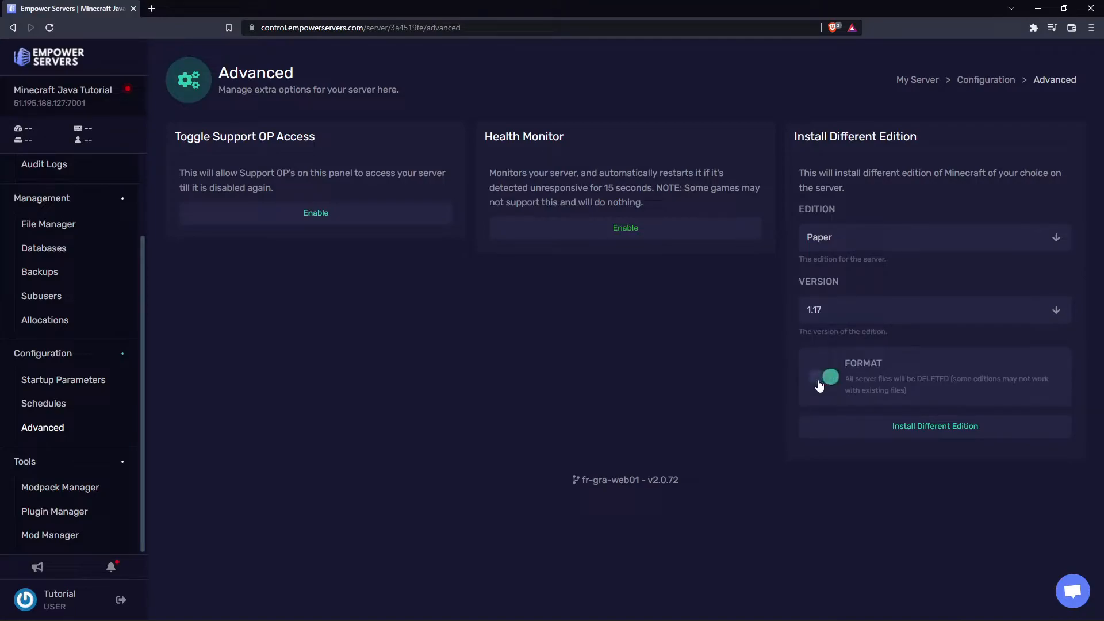
click(824, 376)
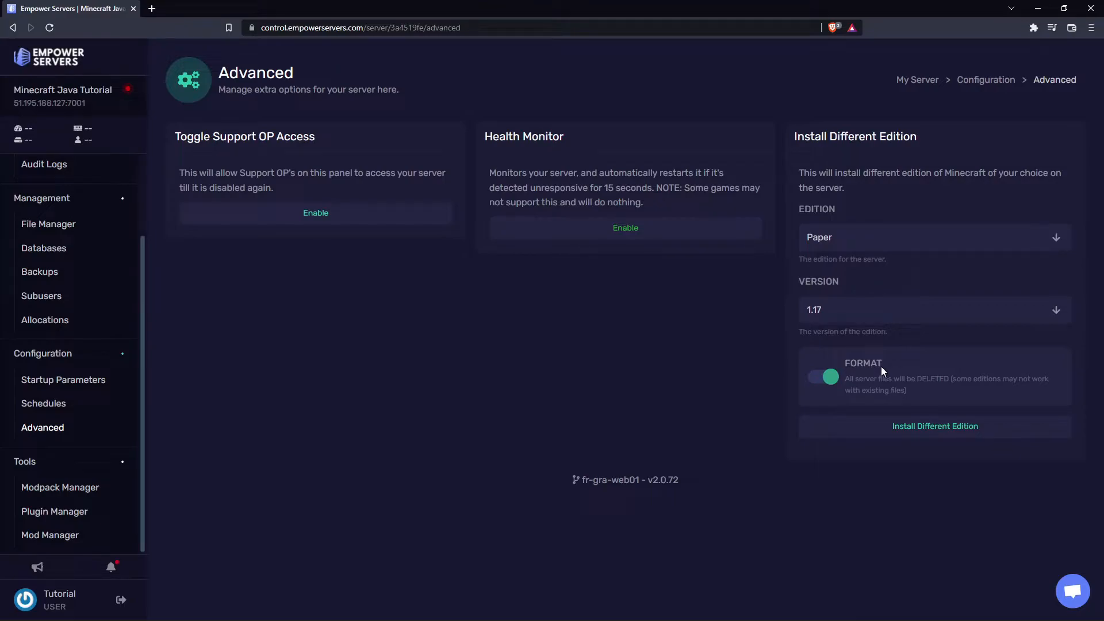
click(936, 426)
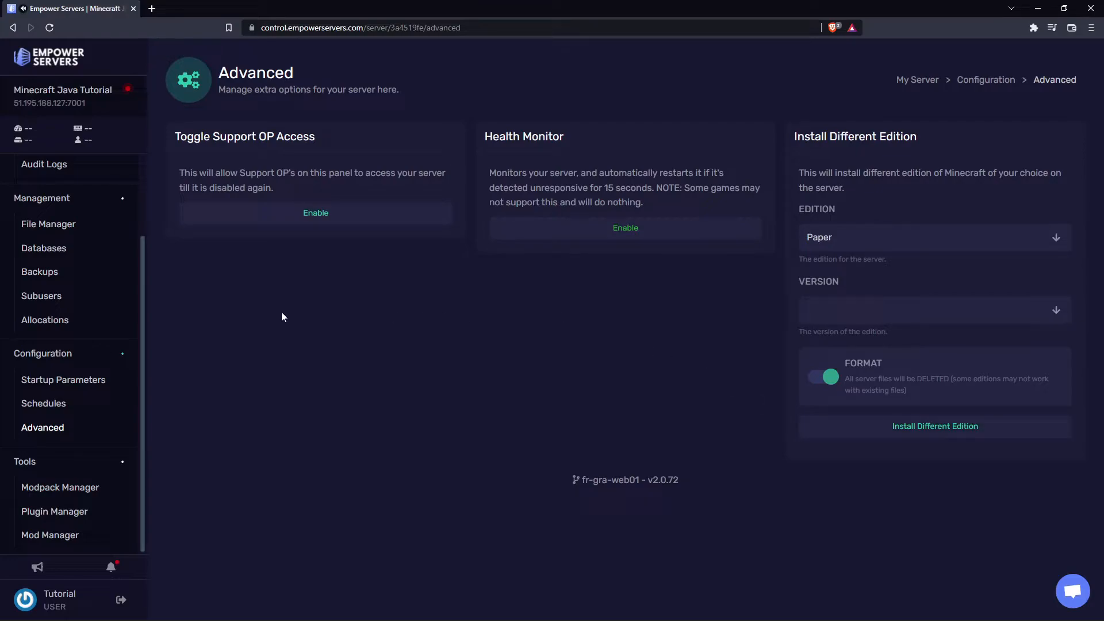
mouse_move(409, 358)
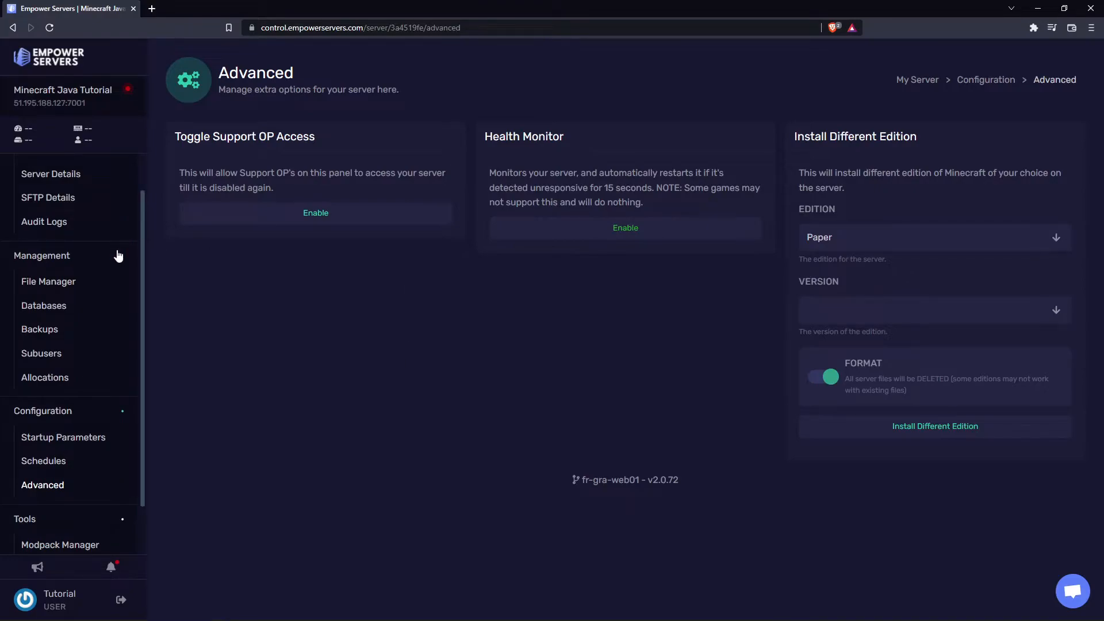
click(48, 281)
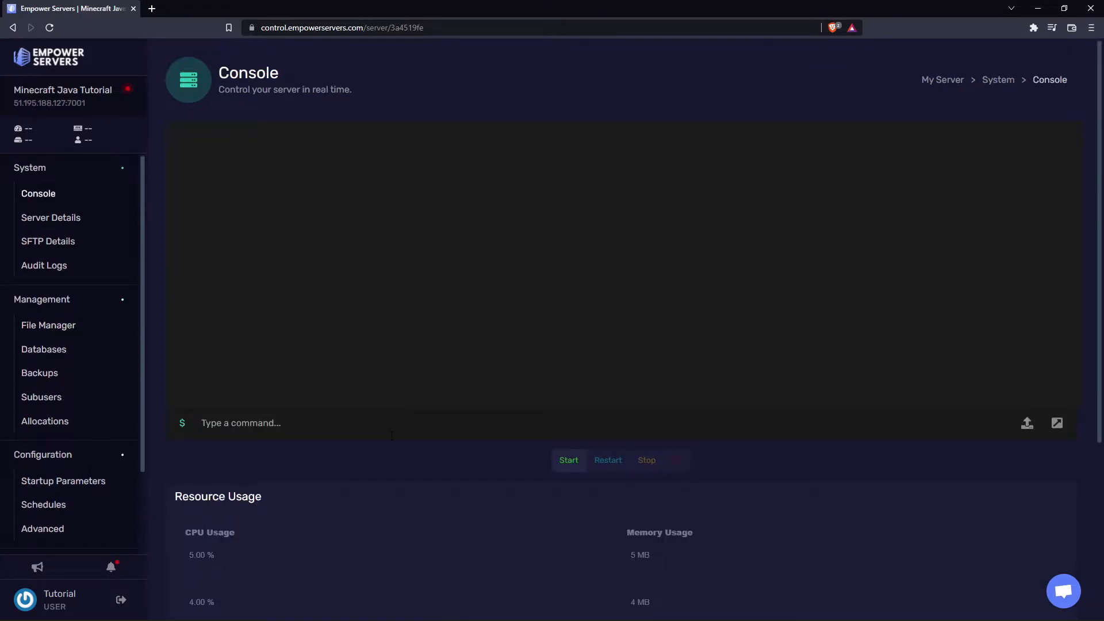
Start the server and answer the Java prompt with option 1 (auto-detected Java 17)
click(568, 461)
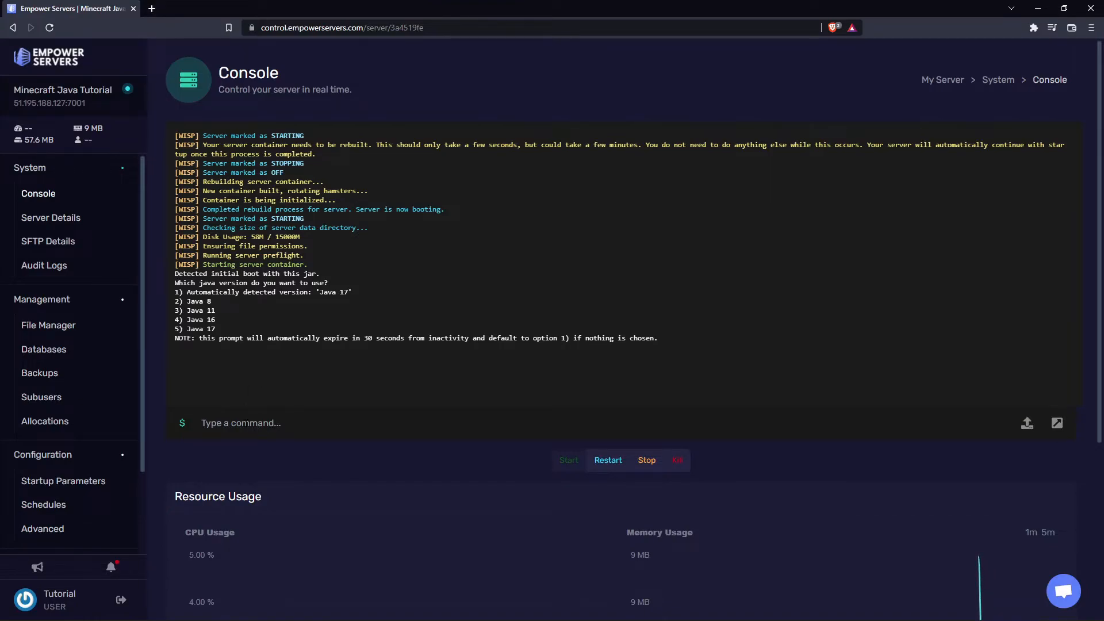
click(260, 424)
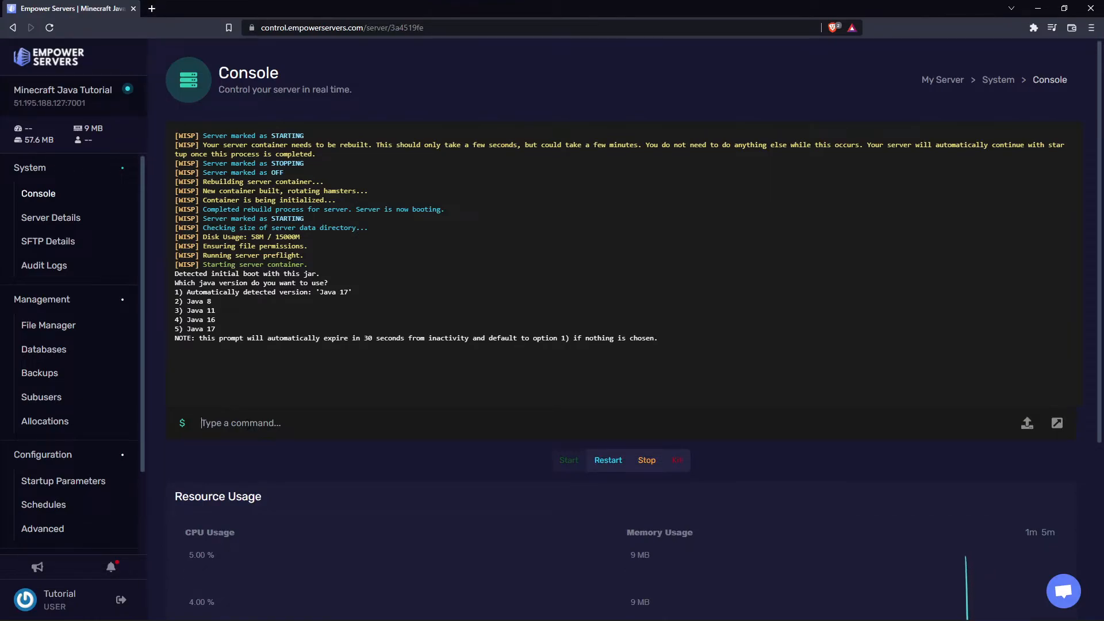
text(1)
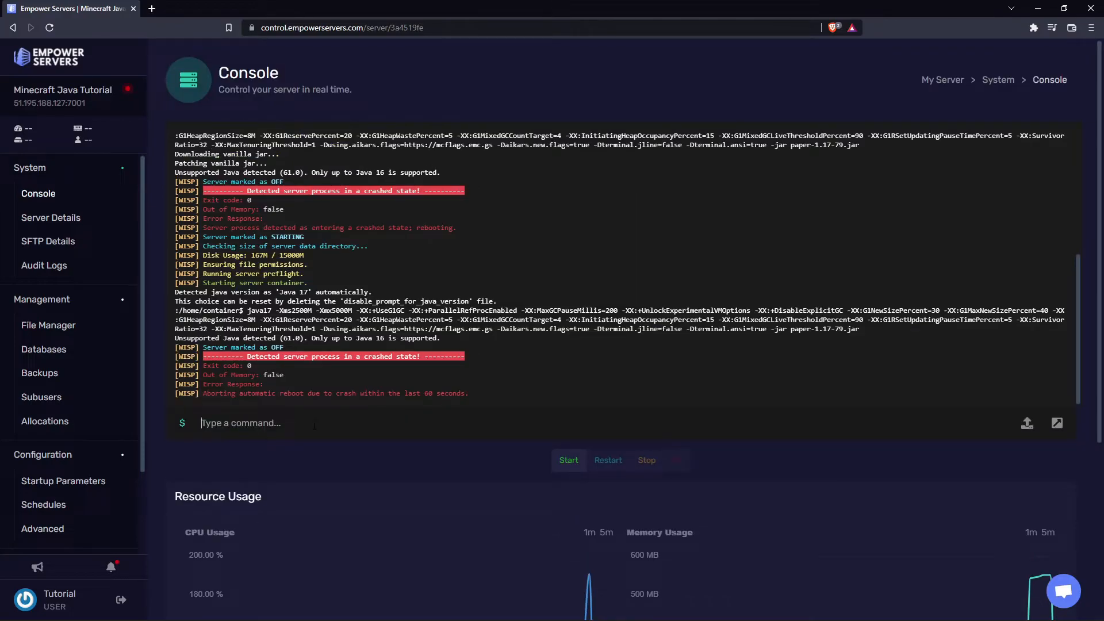
mouse_move(347, 357)
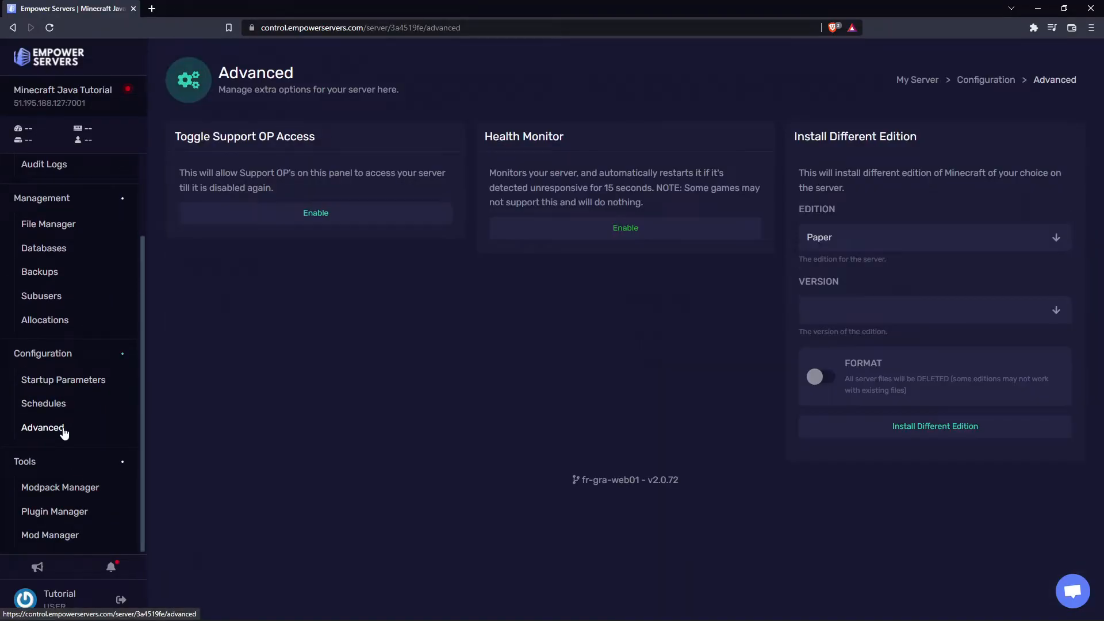
Choose version 1.17 again with Format enabled for a fresh Paper reinstall
click(935, 311)
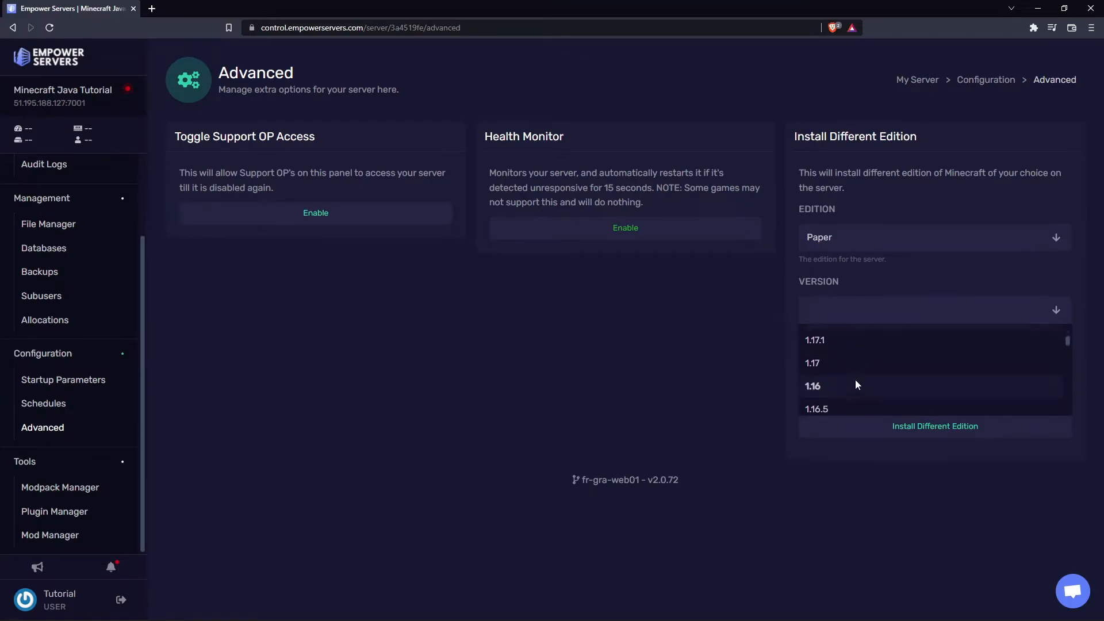
click(812, 362)
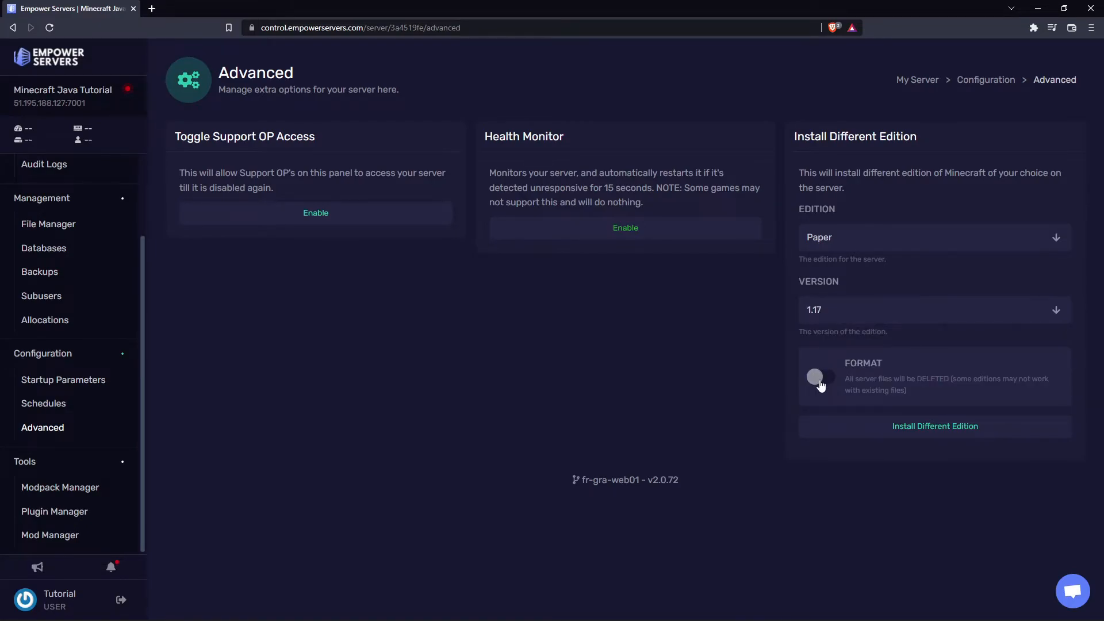
click(821, 376)
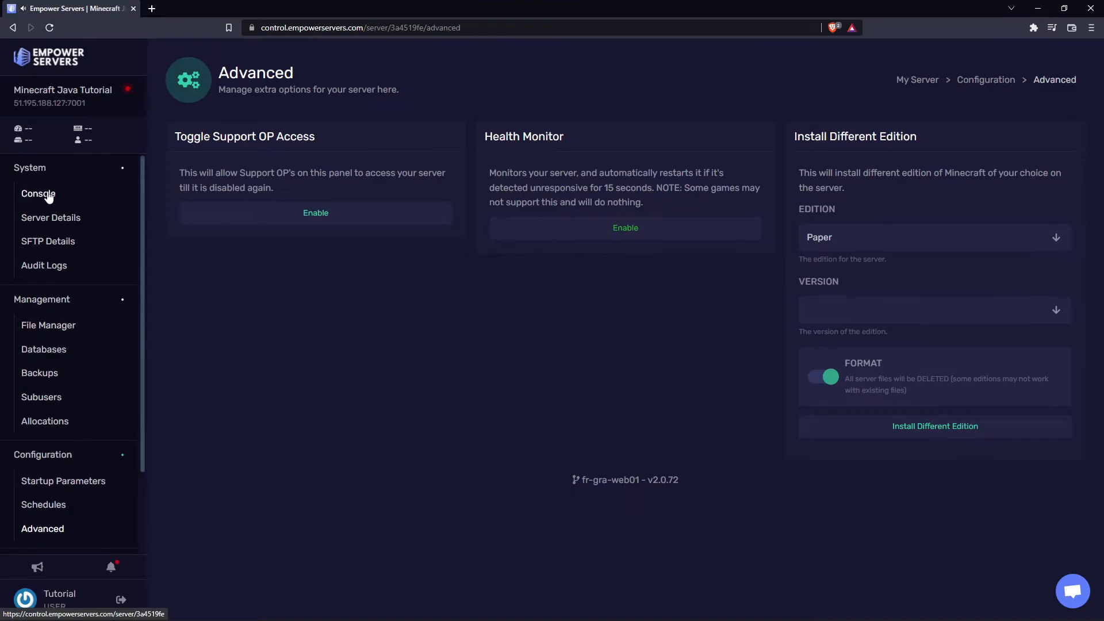
Start the server on Java 16 from the Console and accept the Mojang EULA
click(38, 193)
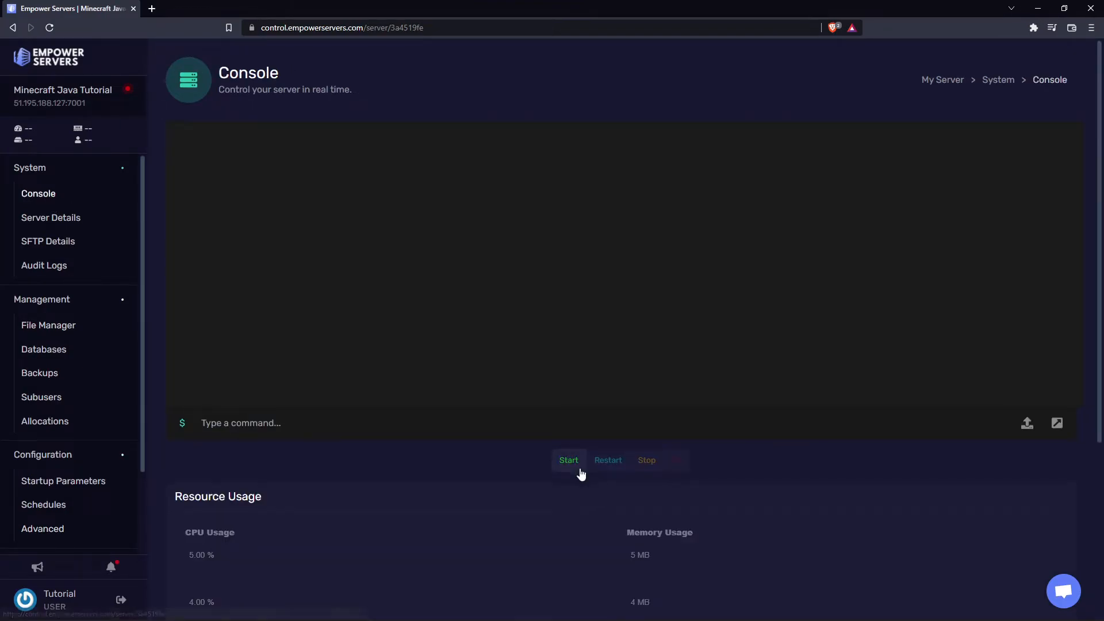
click(569, 460)
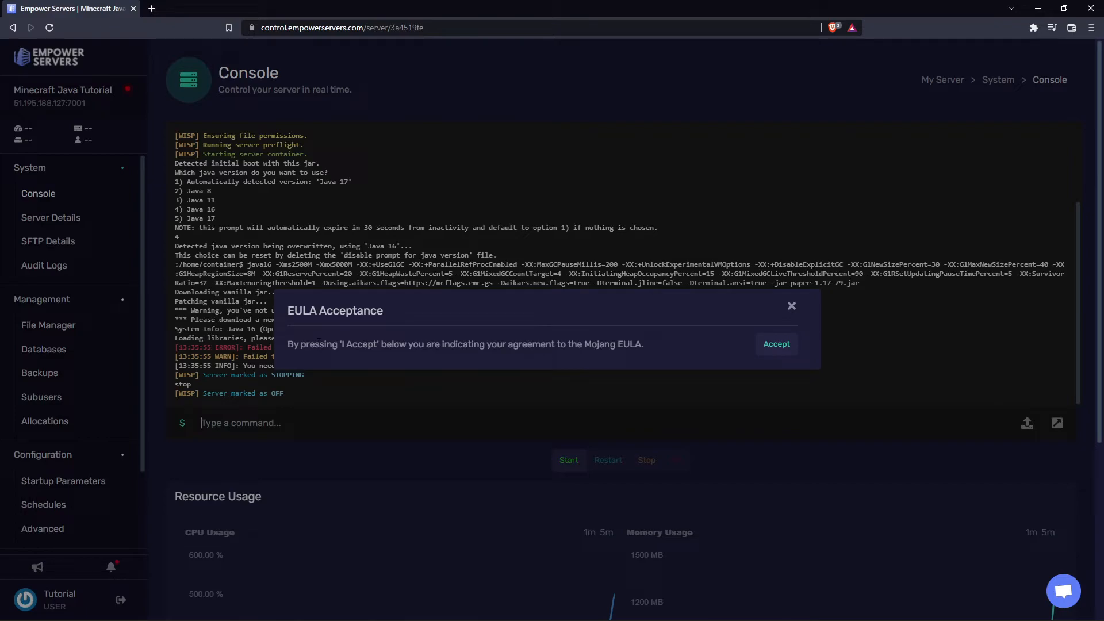
click(776, 343)
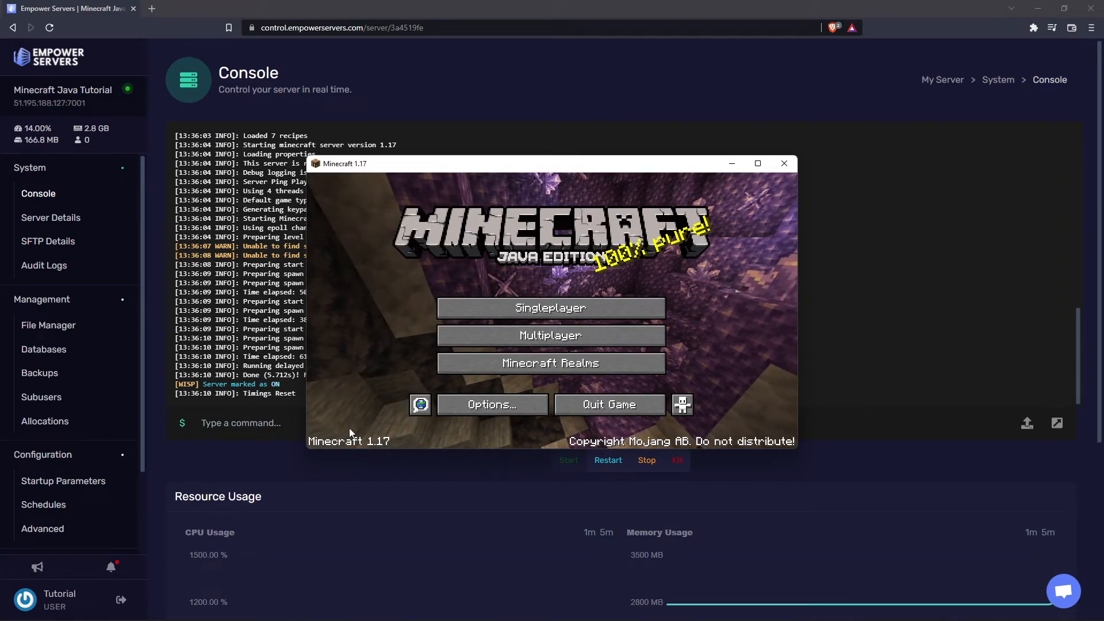
mouse_move(513, 336)
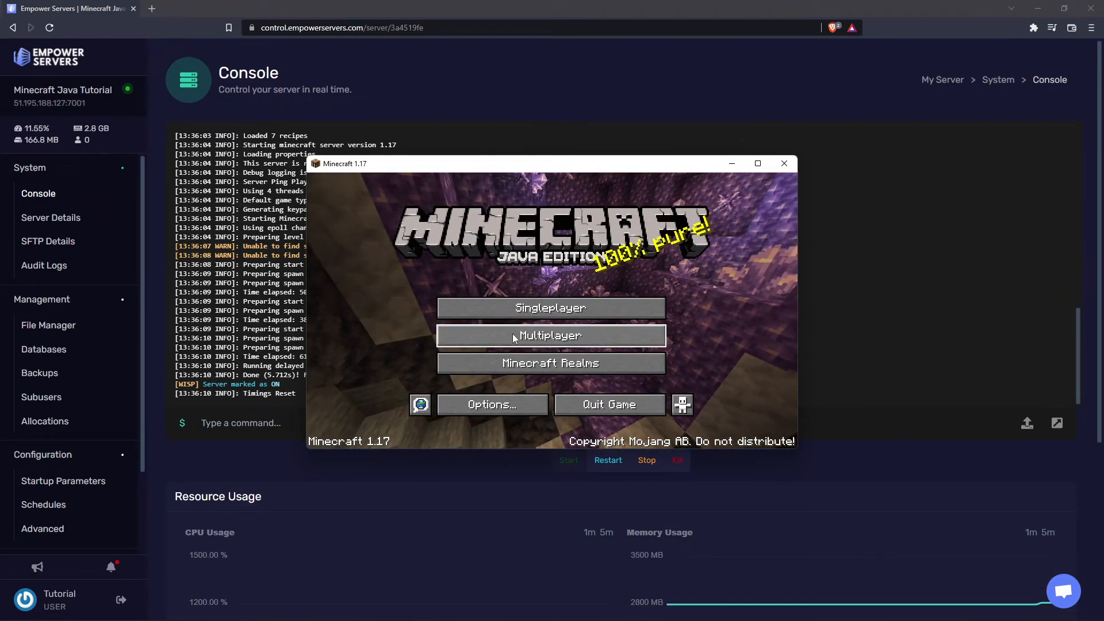
Join the Minecraft Server entry from the multiplayer list
click(549, 336)
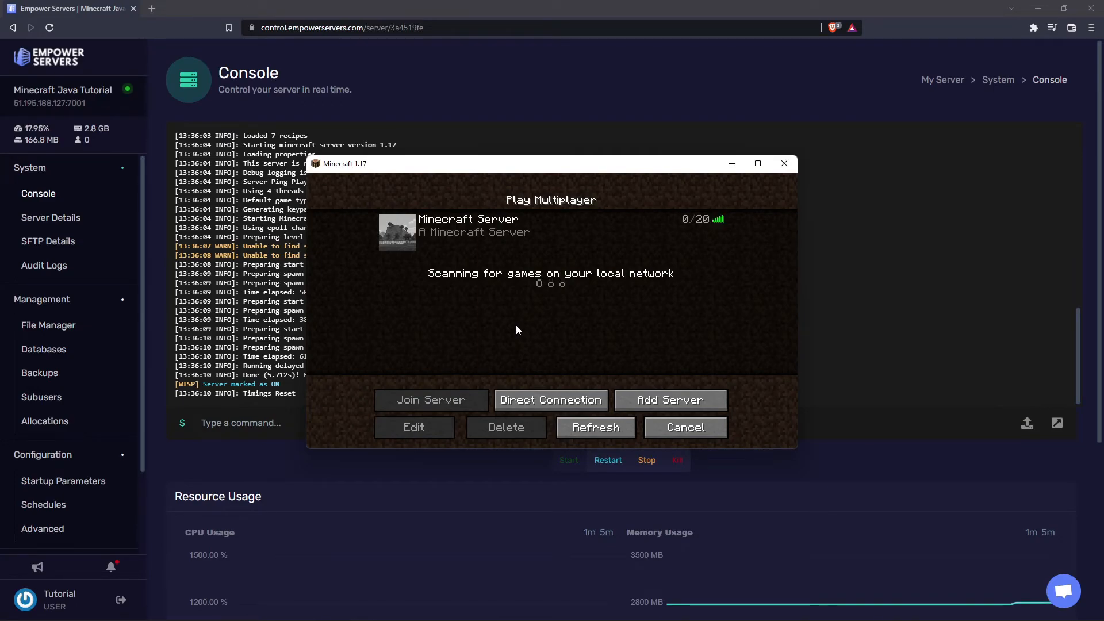
click(431, 400)
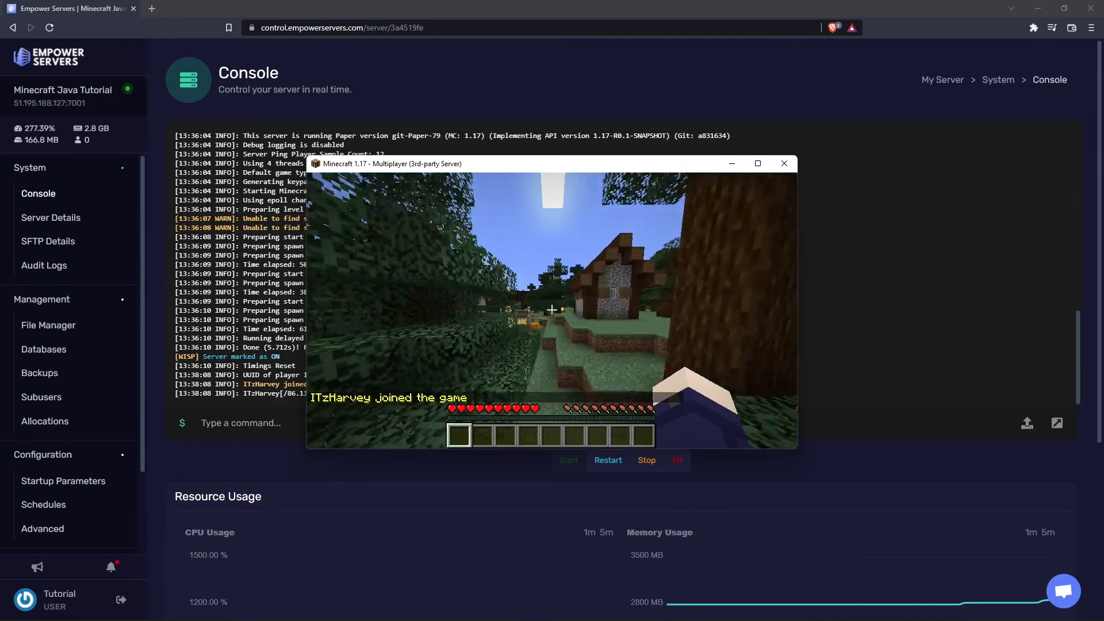